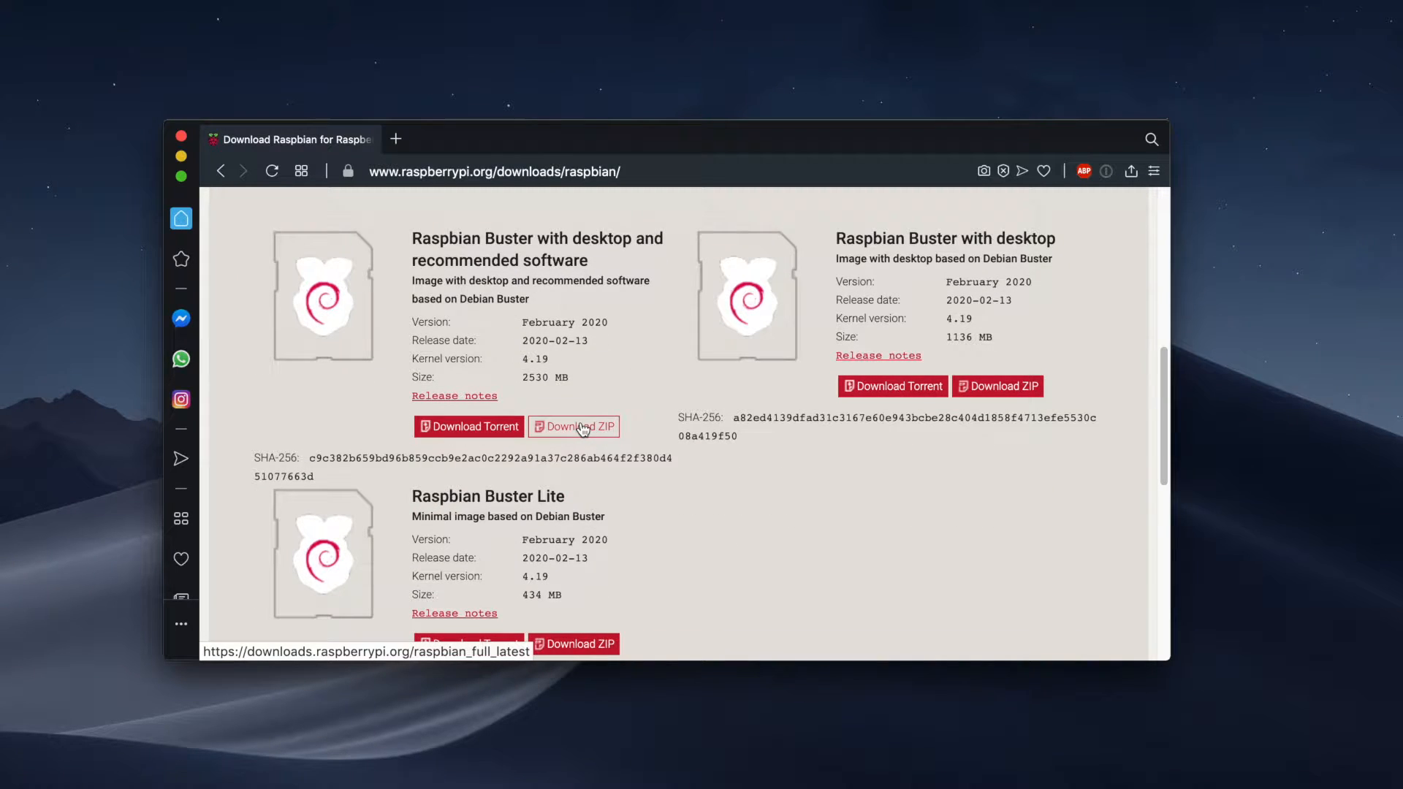
# Step: Download the 2020-02-13 Raspbian Buster full ZIP from the Raspberry Pi downloads page
pyautogui.click(573, 427)
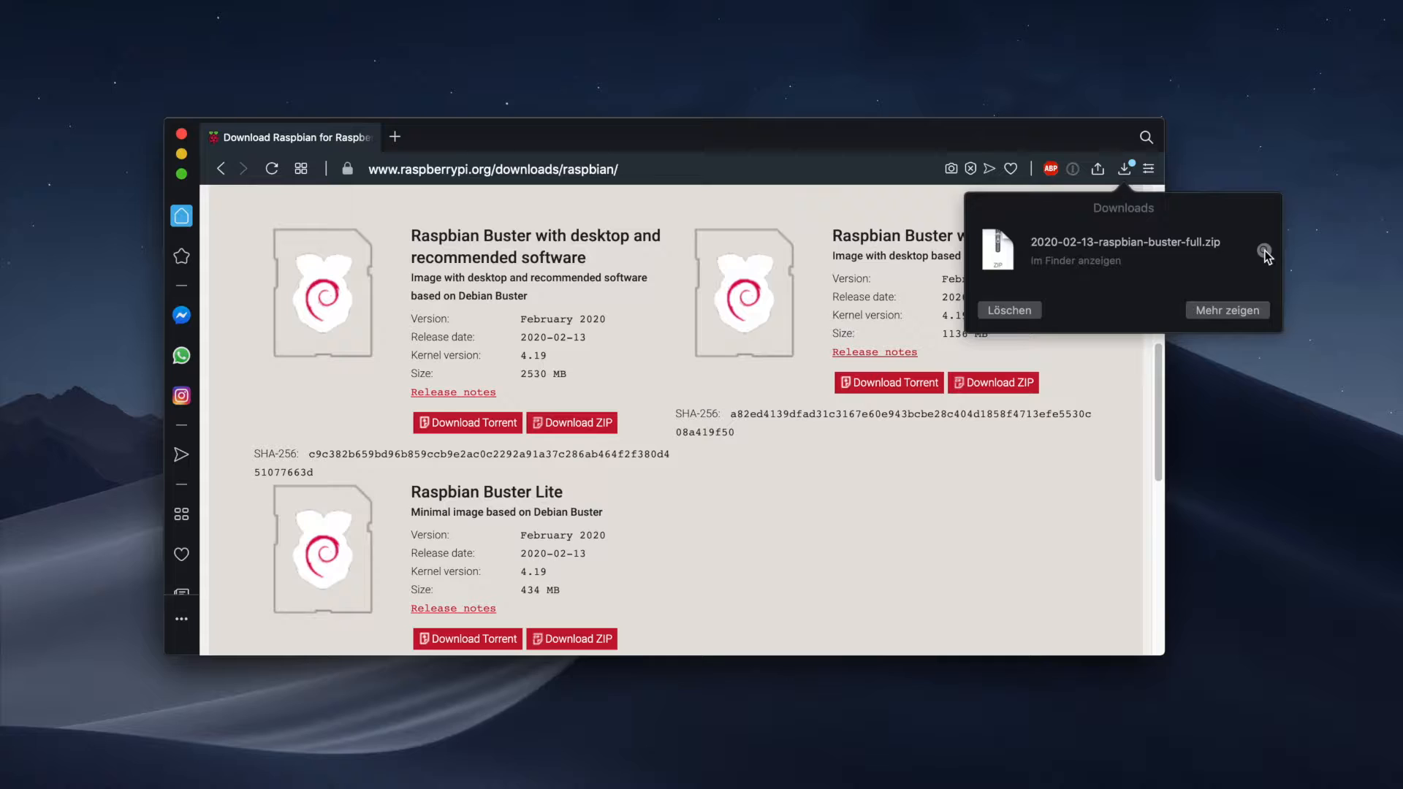
# Step: Reveal 2020-02-13-raspbian-buster-full.zip in Finder and double-click it to extract
pyautogui.rightClick(637, 637)
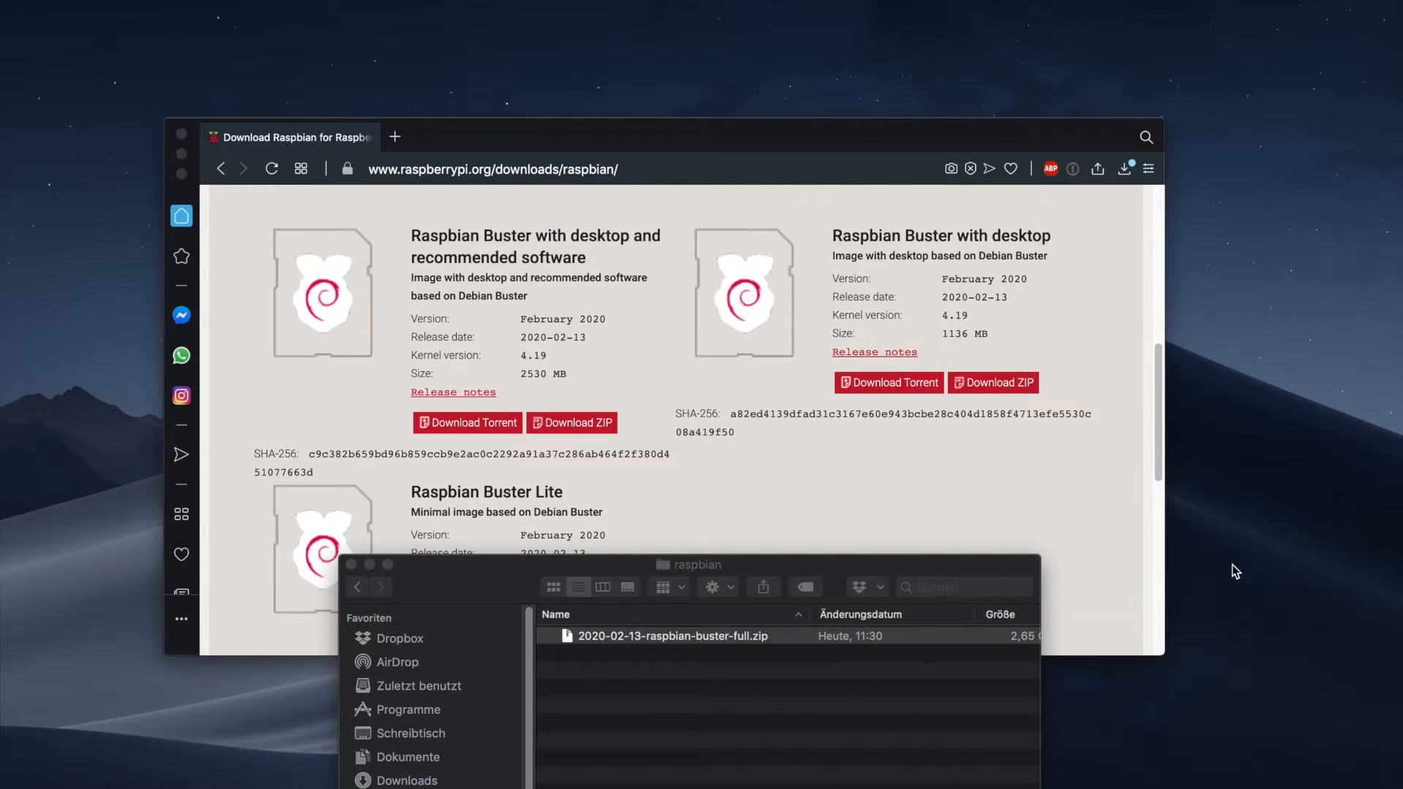
pyautogui.doubleClick(673, 635)
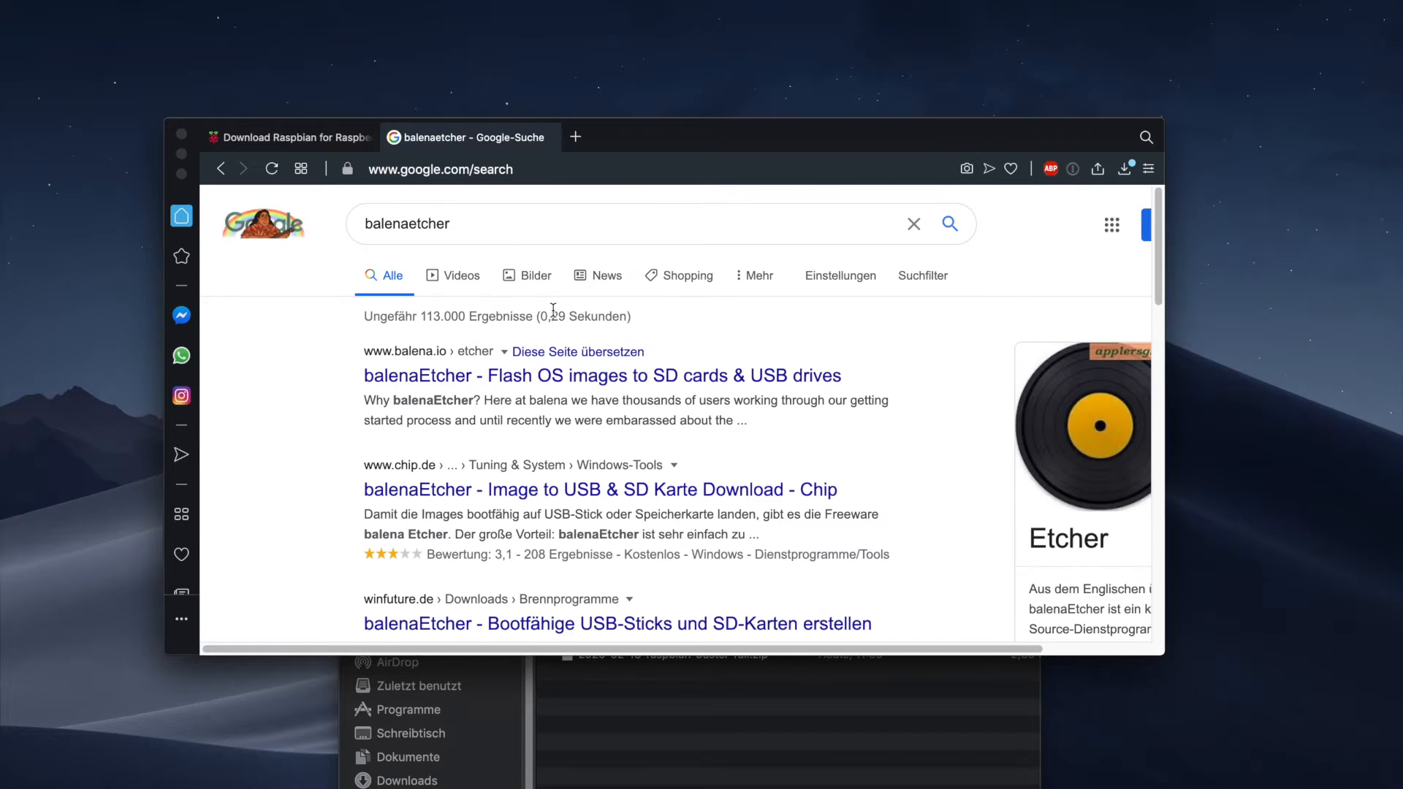
# Step: Go to balena.io/etcher from the Google results and download balenaEtcher
pyautogui.click(602, 374)
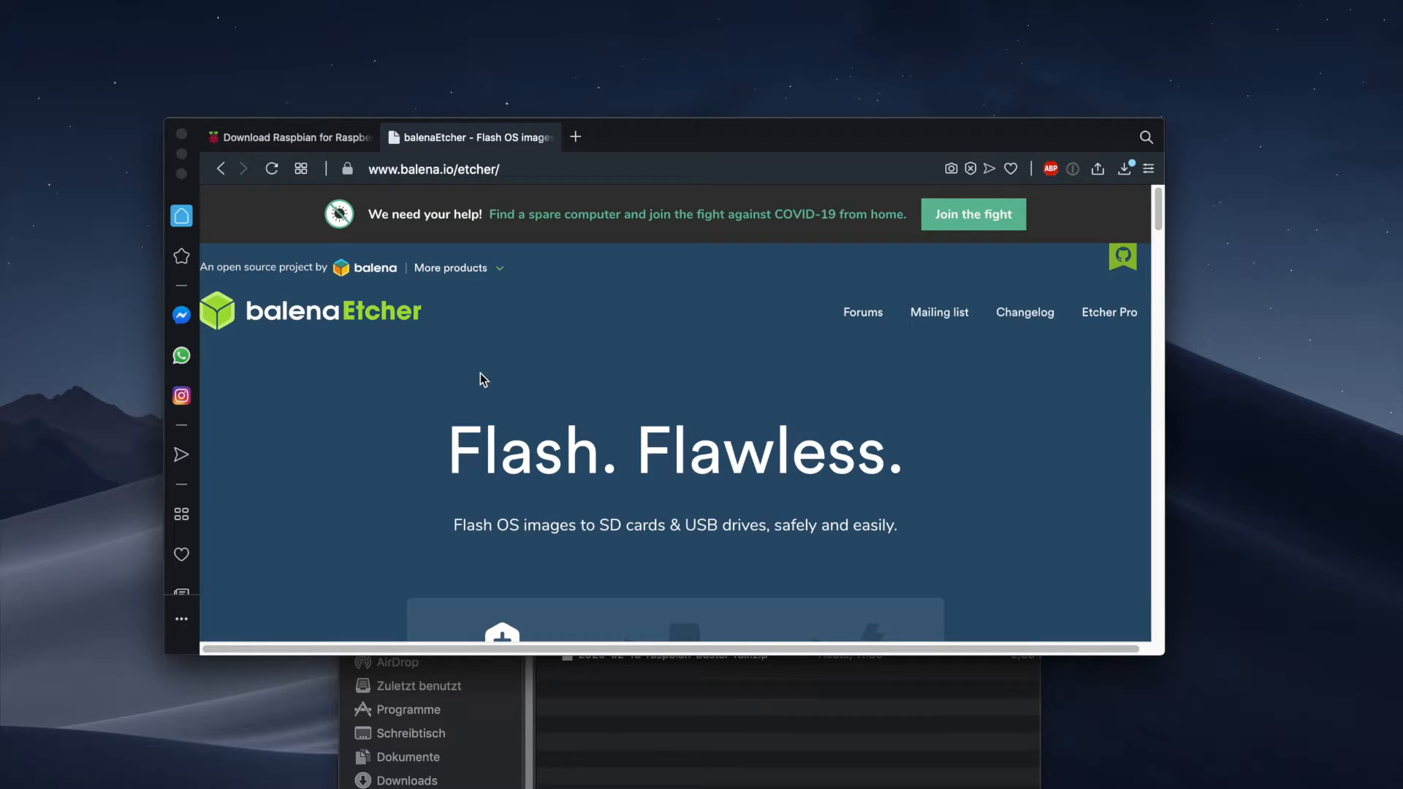
pyautogui.click(767, 421)
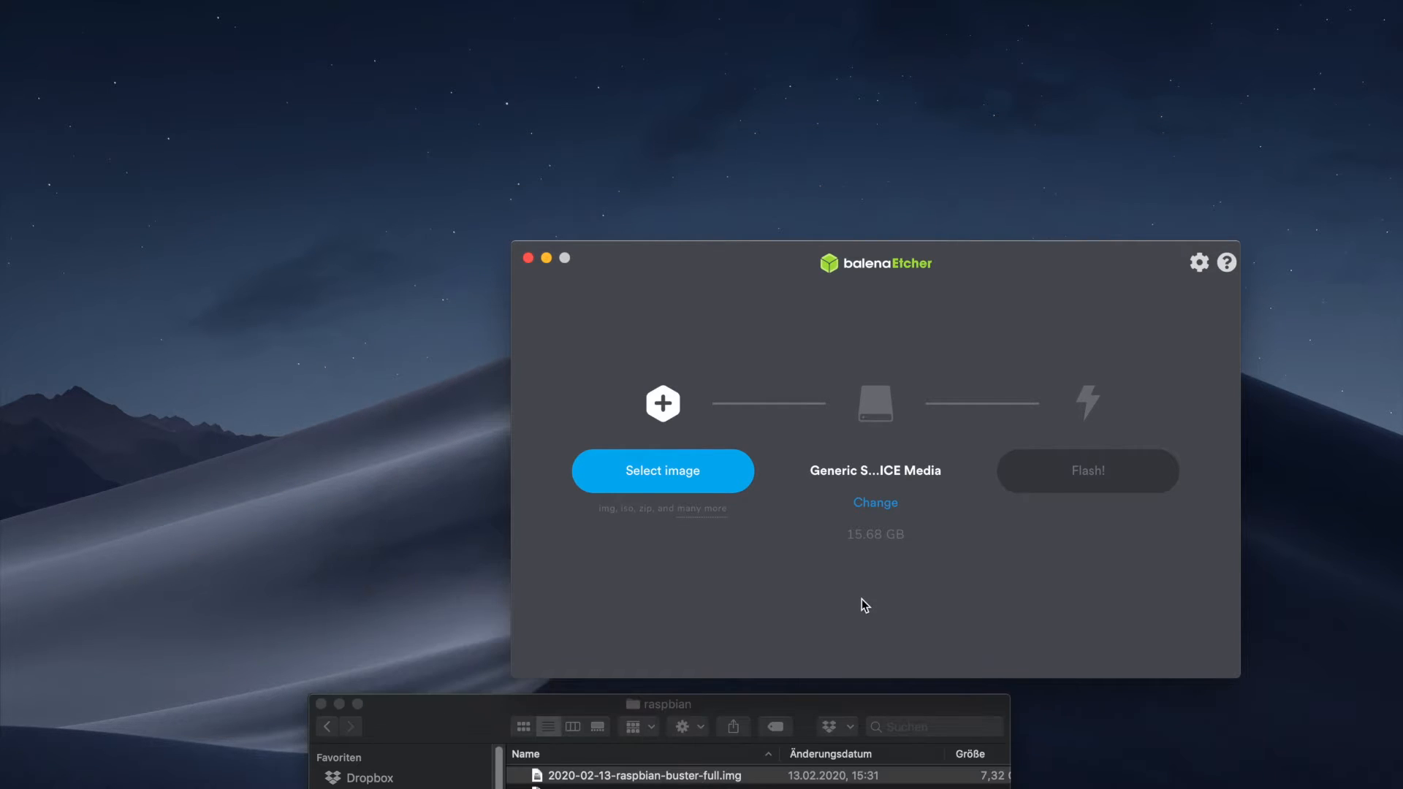
# Step: Select 2020-02-13-raspbian-buster-full.img (7.32 GB) as the image to flash
pyautogui.click(662, 471)
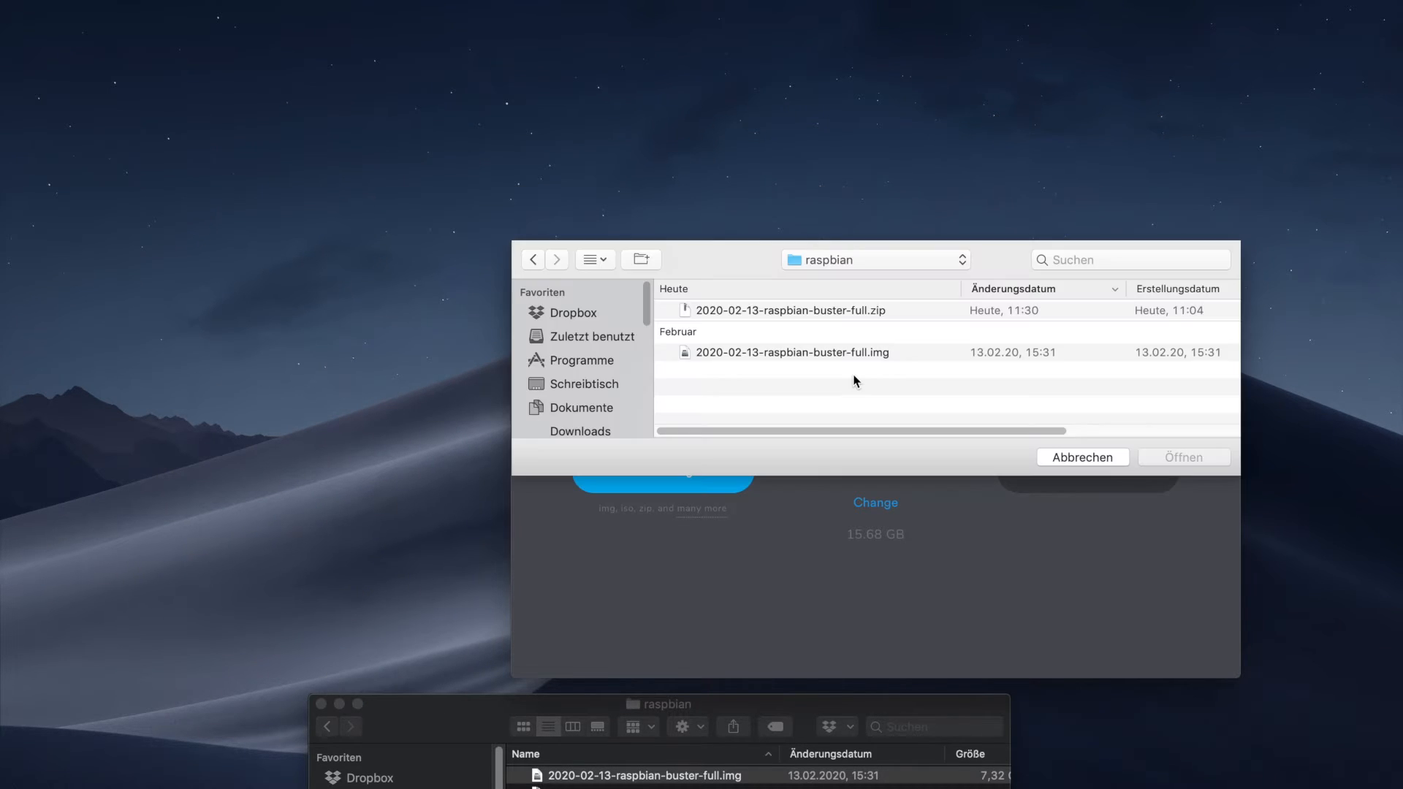
pyautogui.click(792, 351)
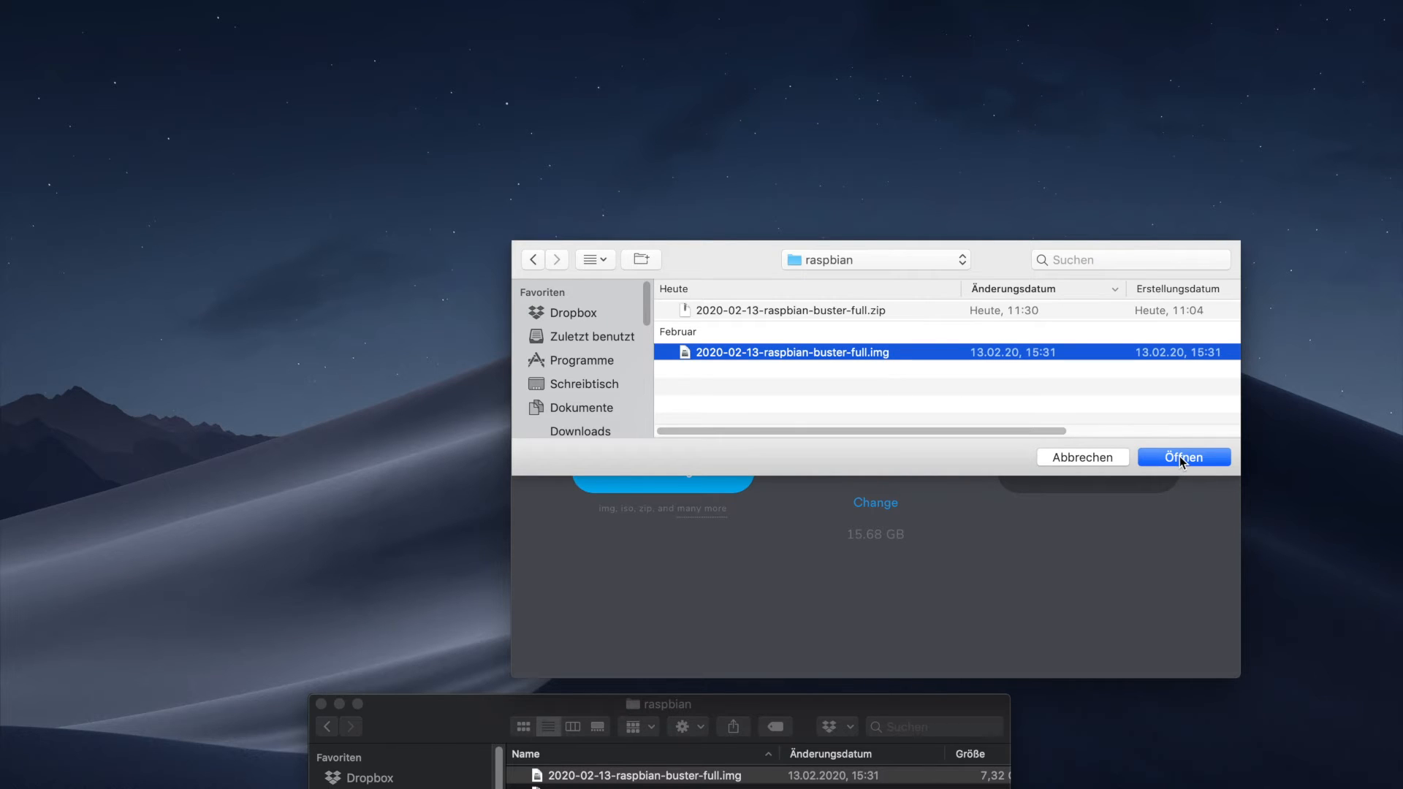
pyautogui.click(1182, 457)
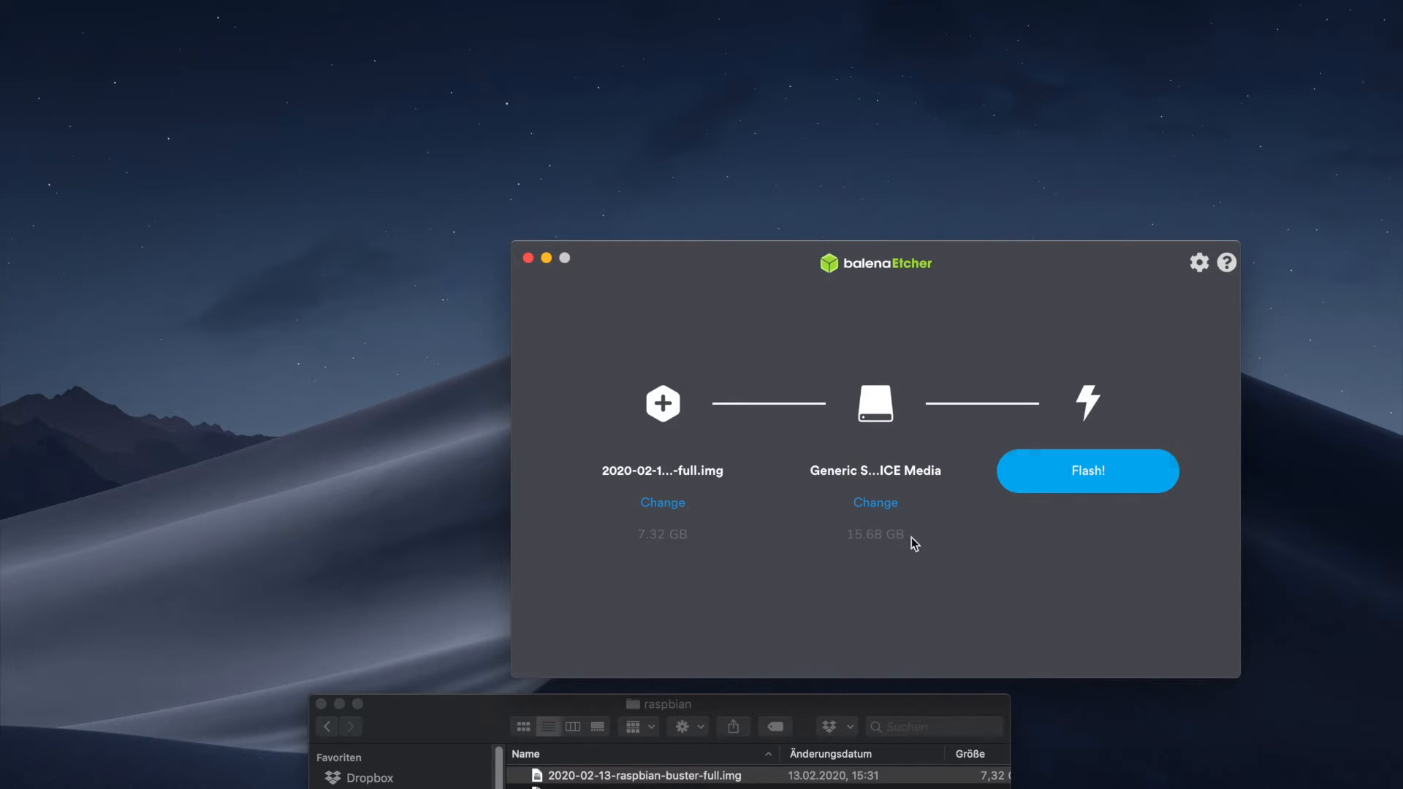
pyautogui.moveTo(914, 483)
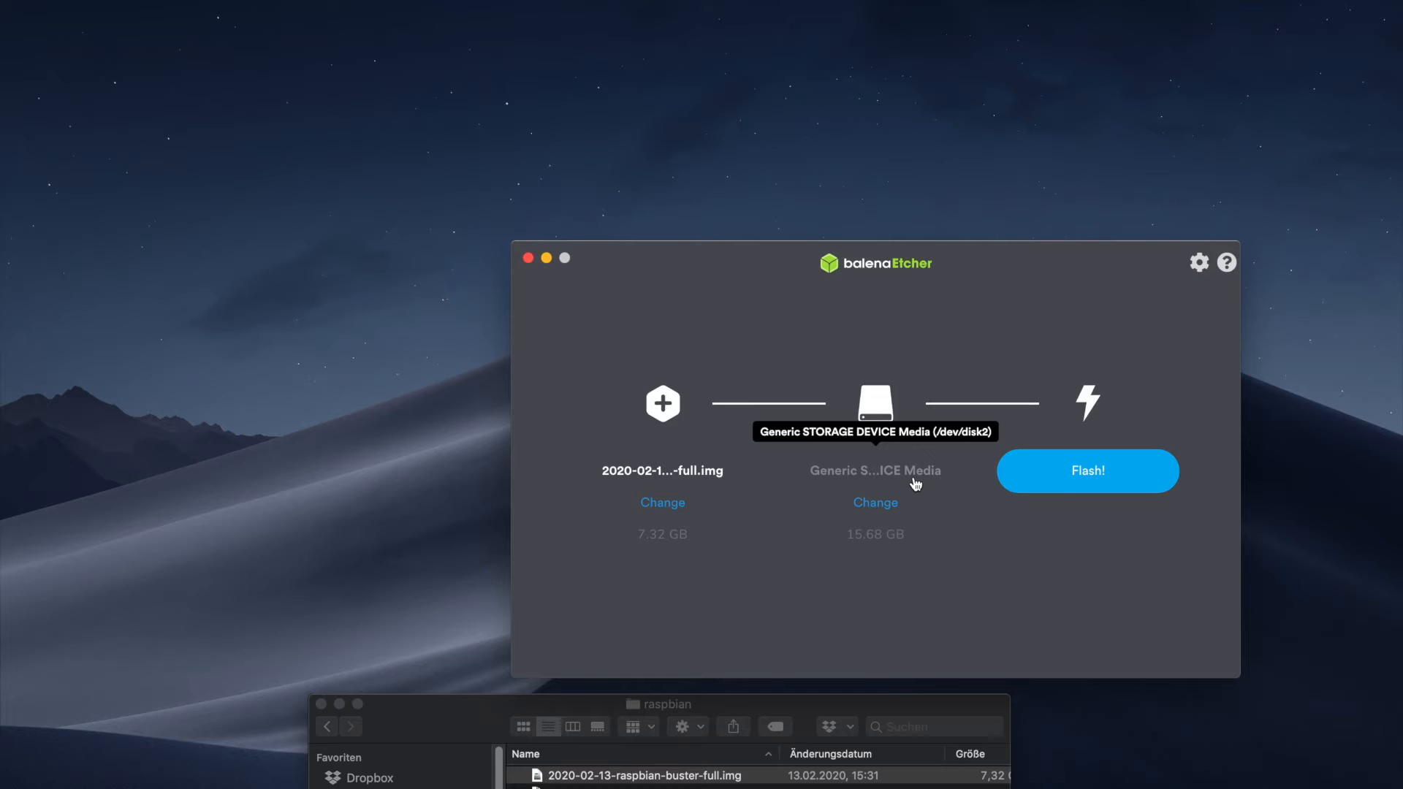
# Step: Start flashing the Raspbian image onto the 15.68 GB Generic STORAGE DEVICE card
pyautogui.click(1088, 471)
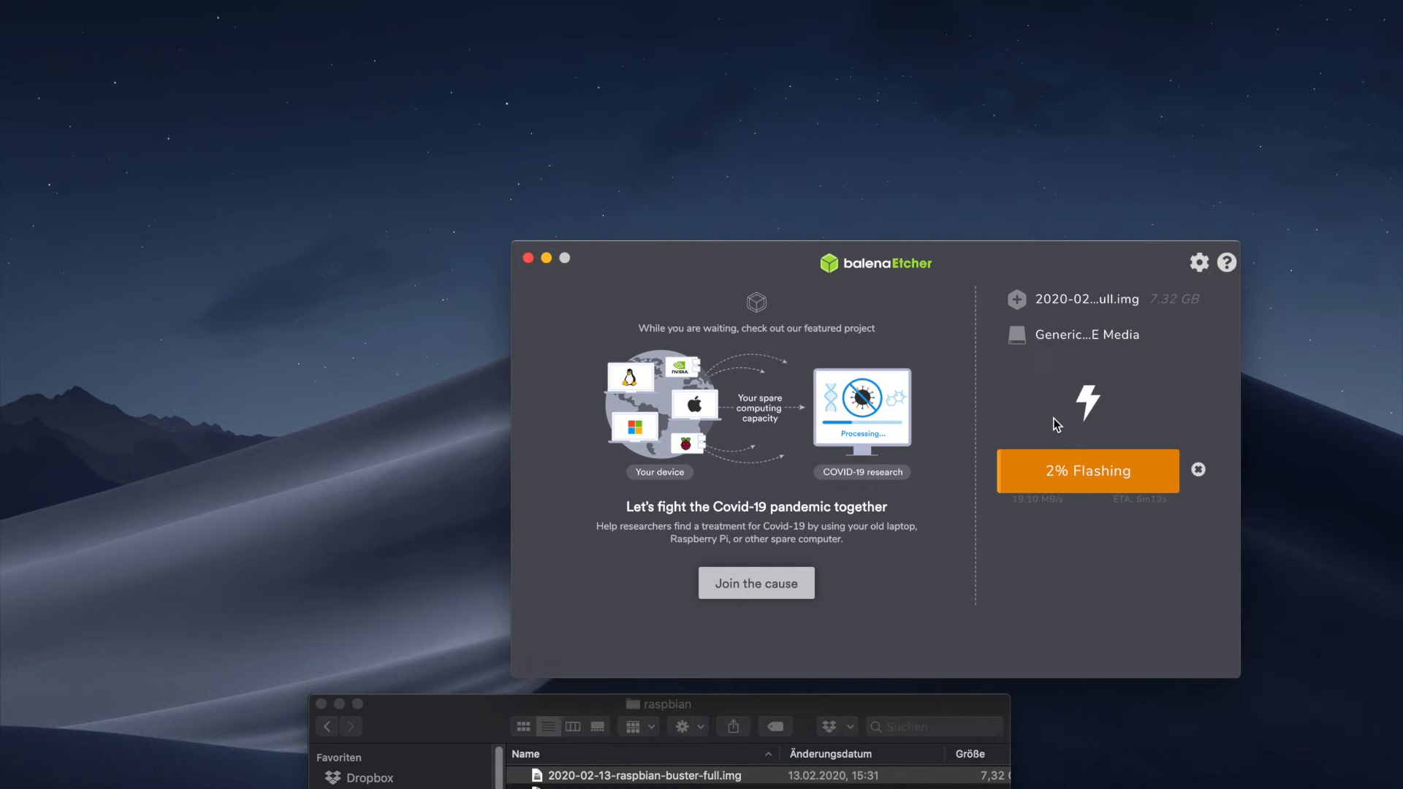